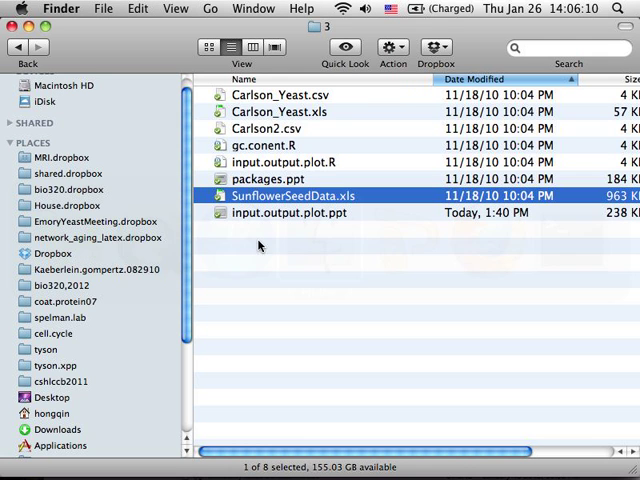
Save the workbook's active Data sheet as Comma Separated Values, SunflowerSeedData.csv
double_click(292, 196)
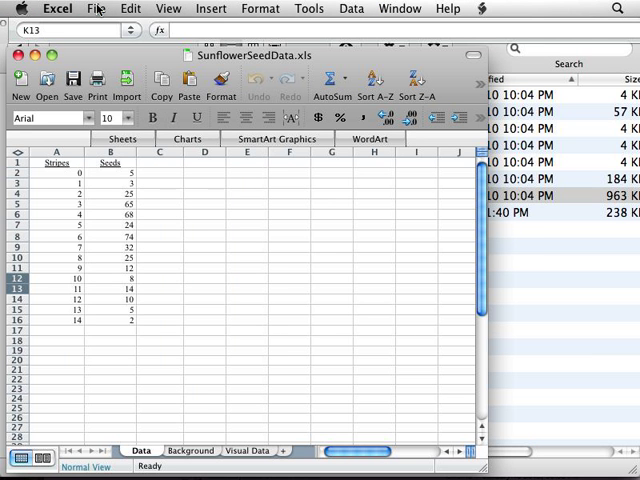
click(96, 8)
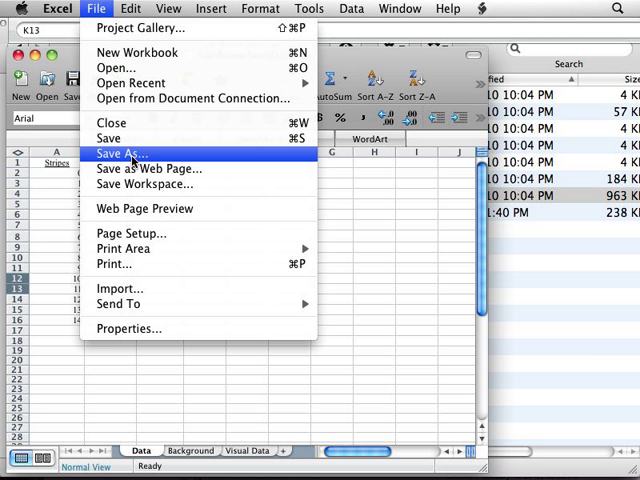
click(120, 152)
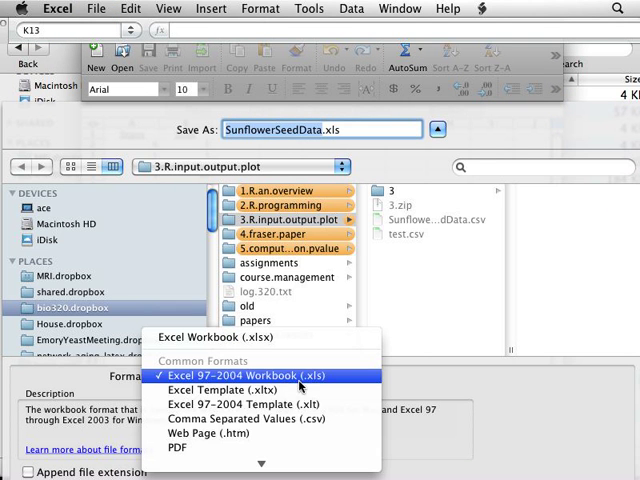
mouse_move(250, 418)
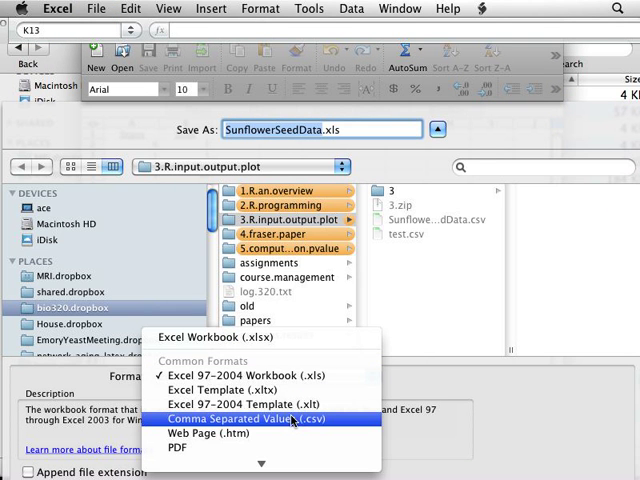
click(244, 418)
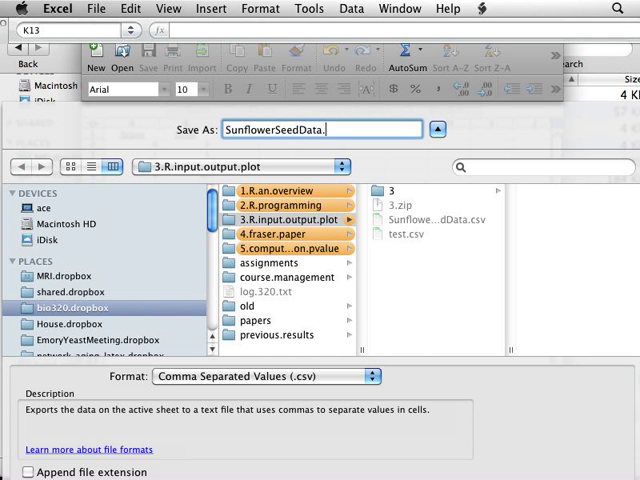
text(csv)
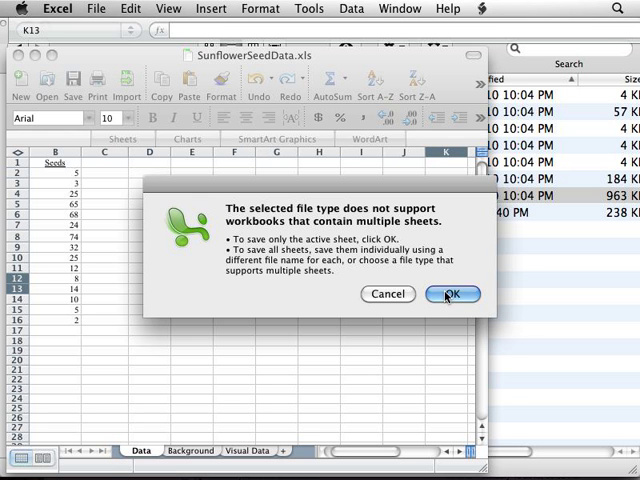
click(452, 292)
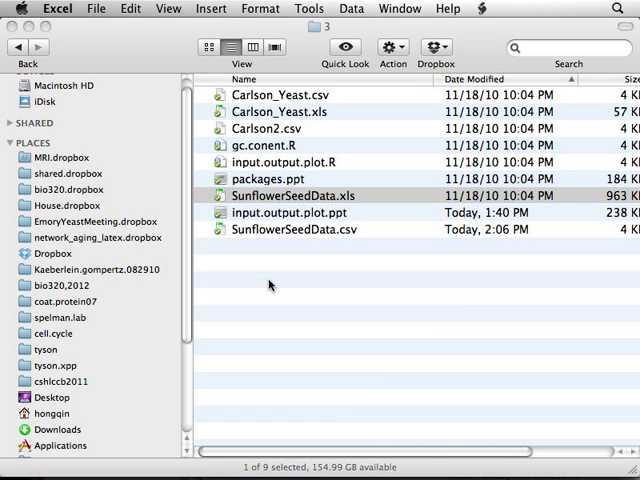
Confirm SunflowerSeedData.csv sits beside the original workbook in Finder
click(280, 196)
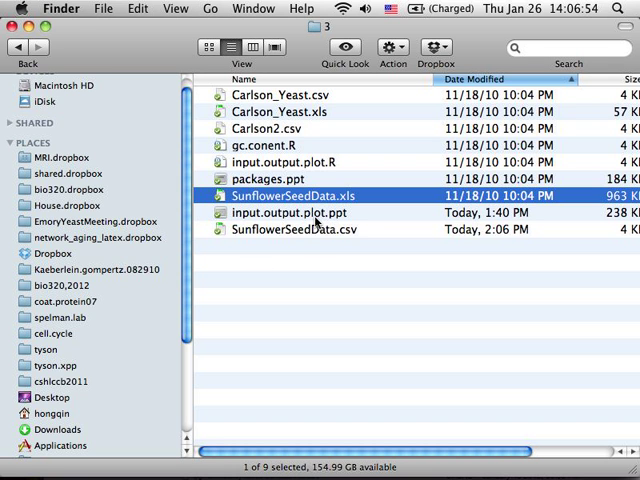
click(292, 228)
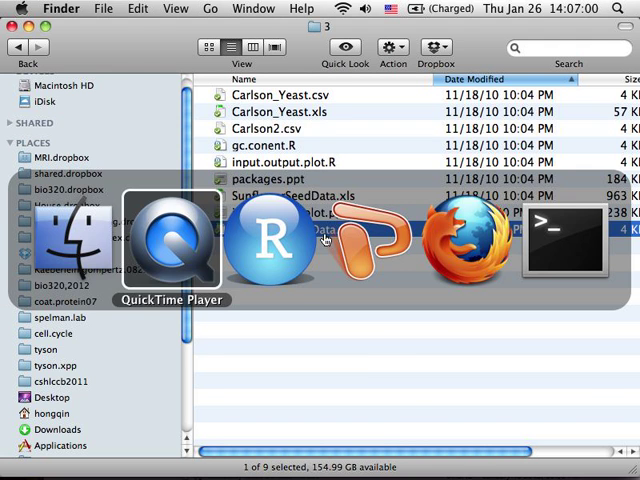
Run sunflower = read.csv("SunflowerSeedData.csv") and print the sunflower data frame in the console
click(268, 238)
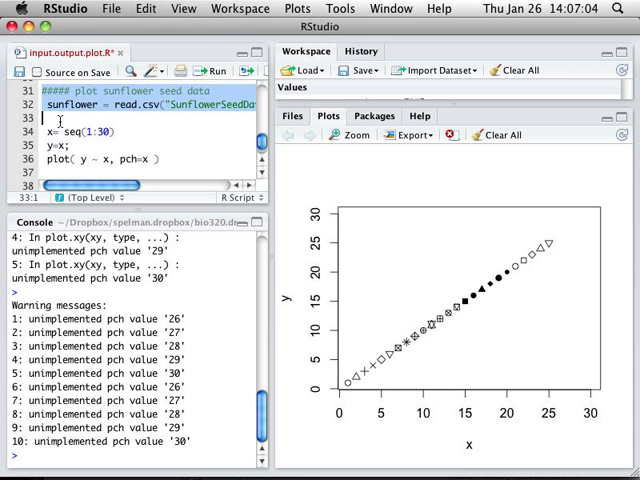
mouse_move(212, 70)
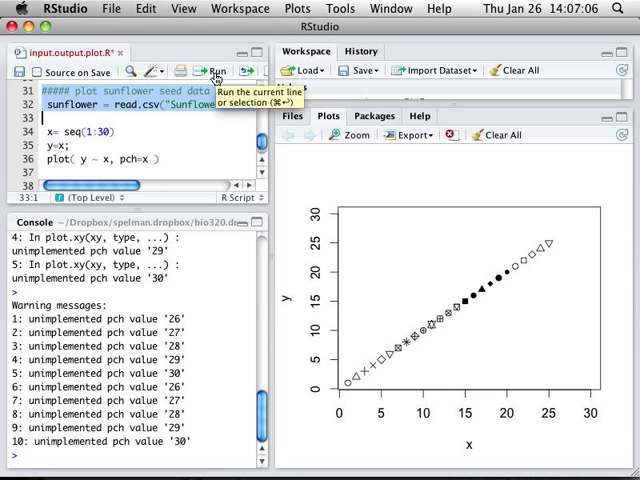
mouse_move(270, 176)
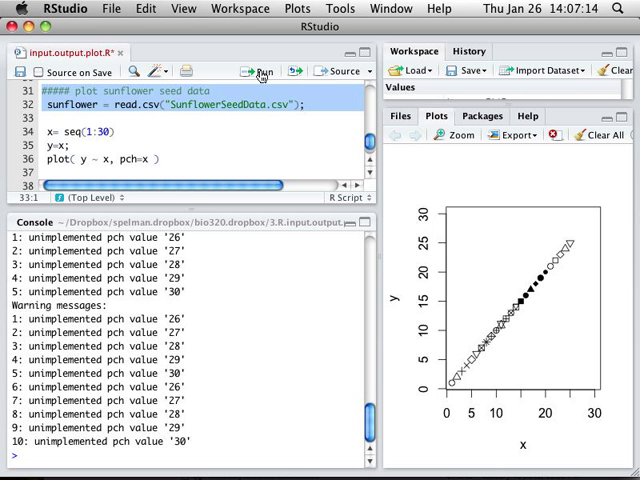
click(258, 72)
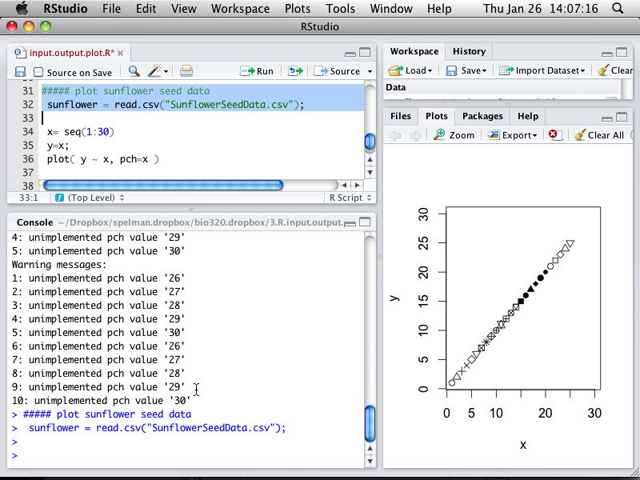
text(su)
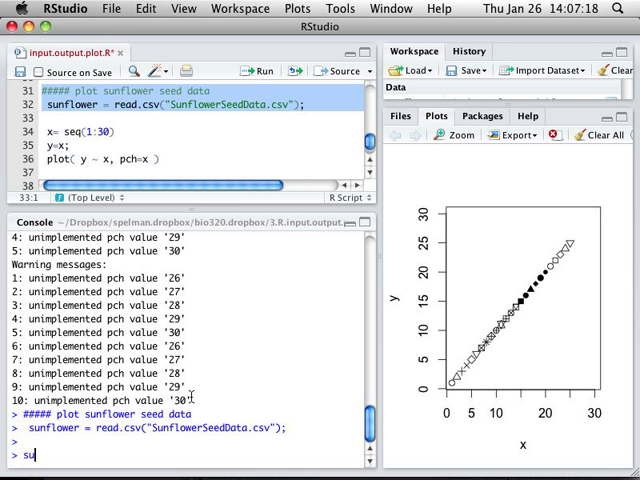
key(Return)
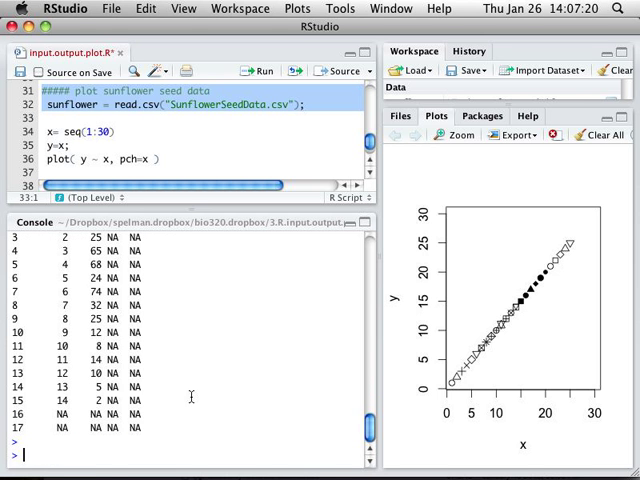
scroll(up, 3)
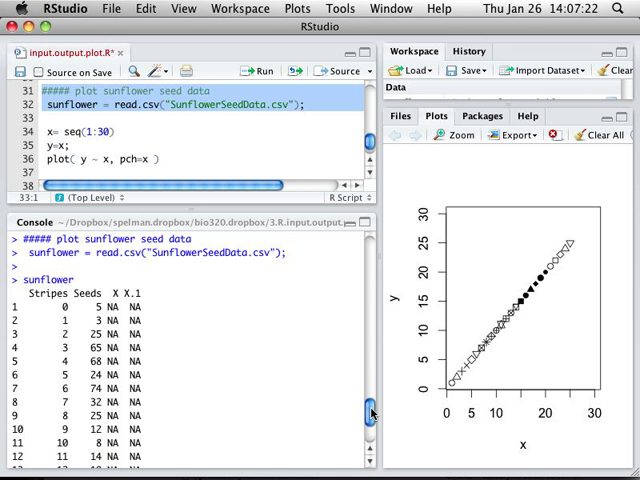
scroll(down, 3)
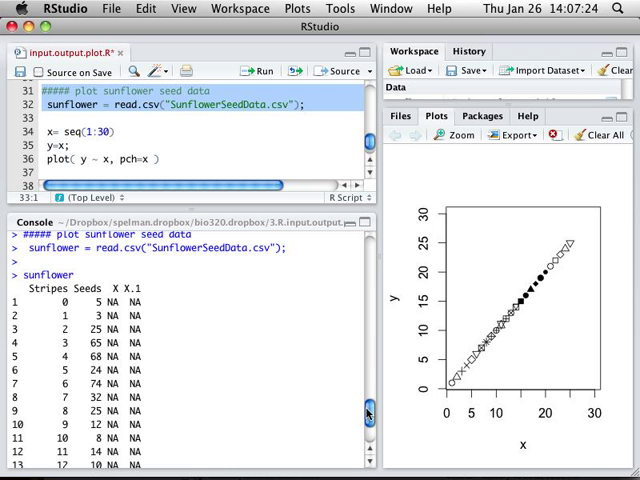
scroll(down, 3)
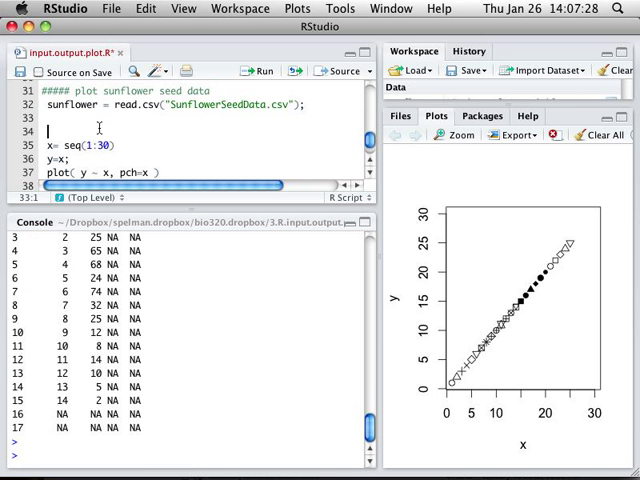
Start plot(sunflower$Stripes ~ sunflower$Seeds) in the script after viewing the data
text(plot())
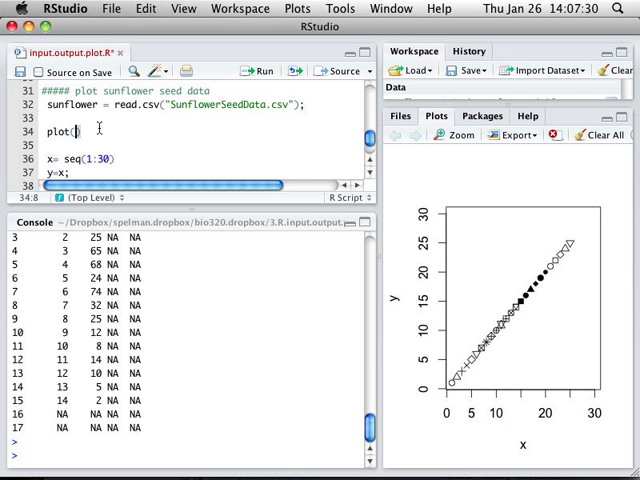
text(sunflower$)
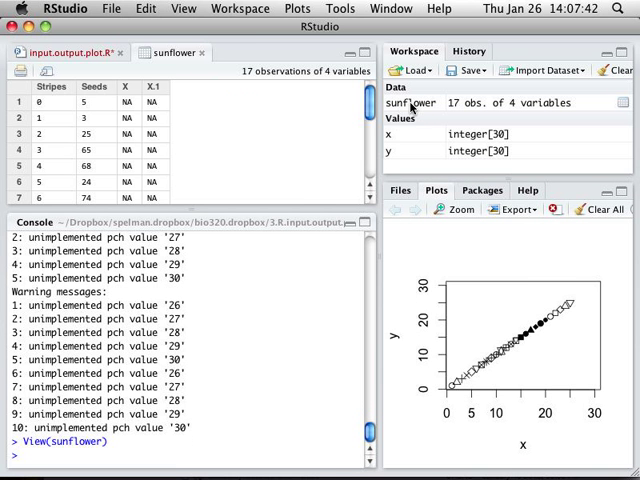
mouse_move(188, 224)
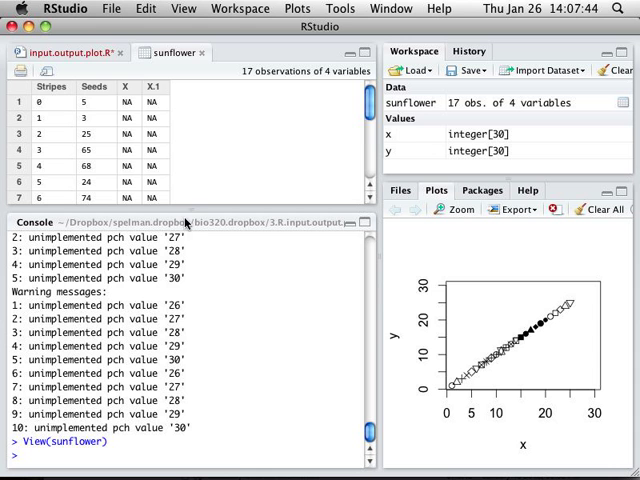
mouse_move(78, 56)
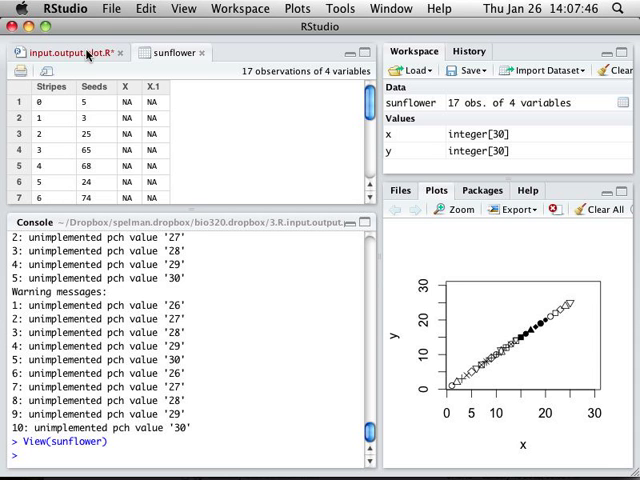
click(70, 52)
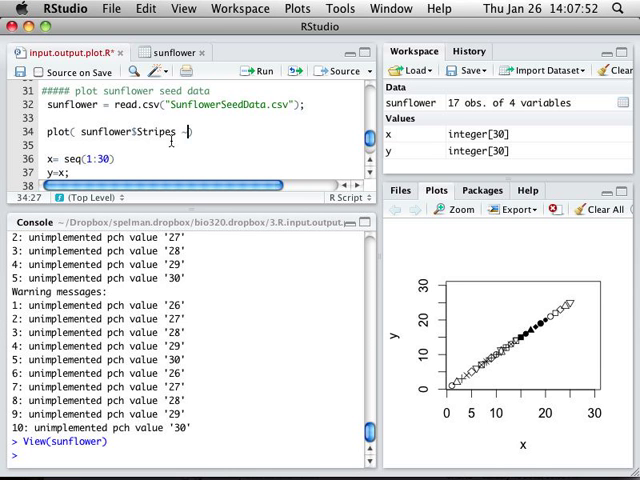
text(sunflower)
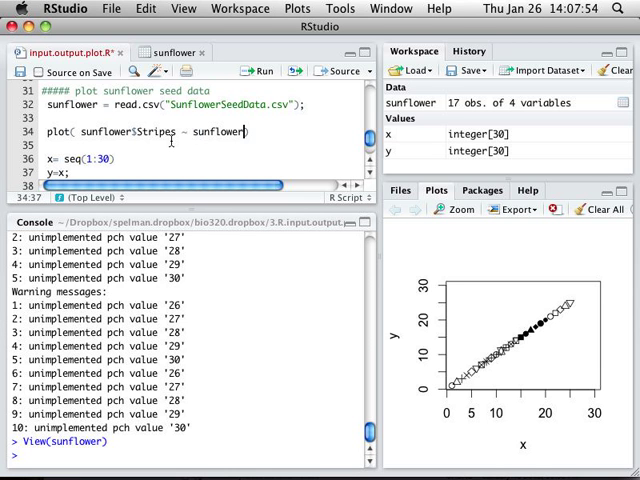
text($s)
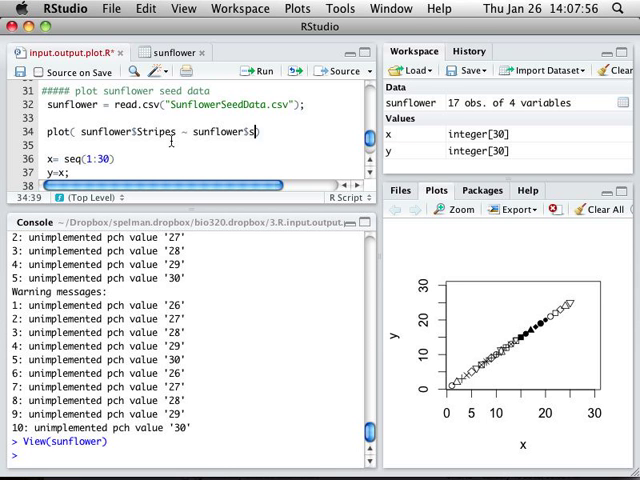
text(eeds)
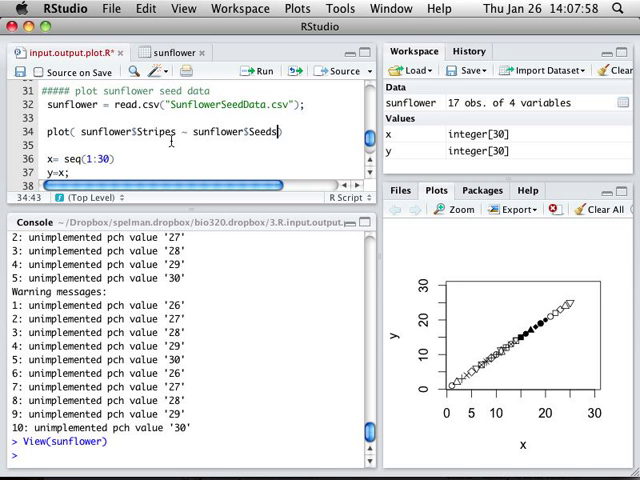
Add ylab="Stripes" and xlab="Seeds" axis labels to the plot call
text(, yabl=")
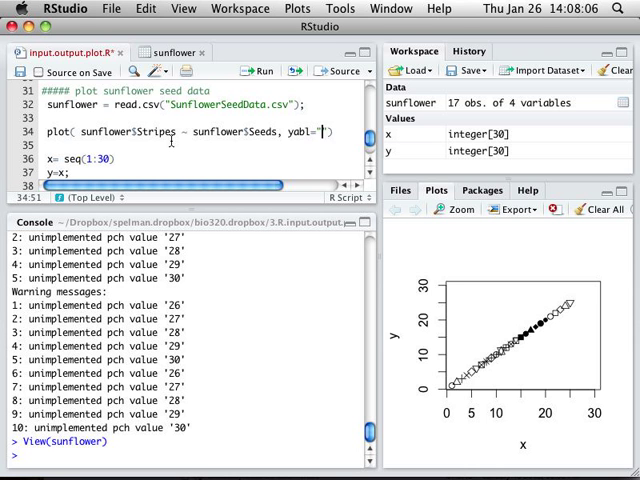
text(Stripes)
text(,))
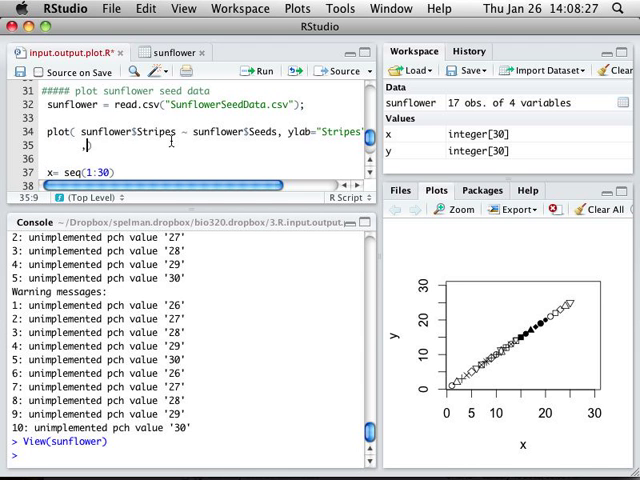
text(xlab="Seeds", main="sun)
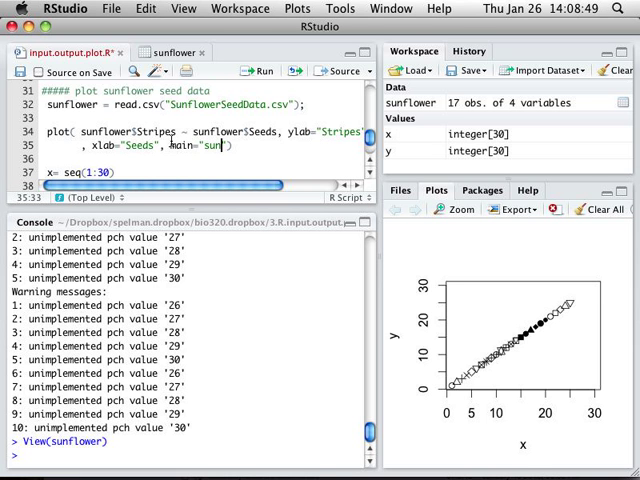
Run the plot with main="sunflower data", then begin adding a type="l" argument
text(flower data"))
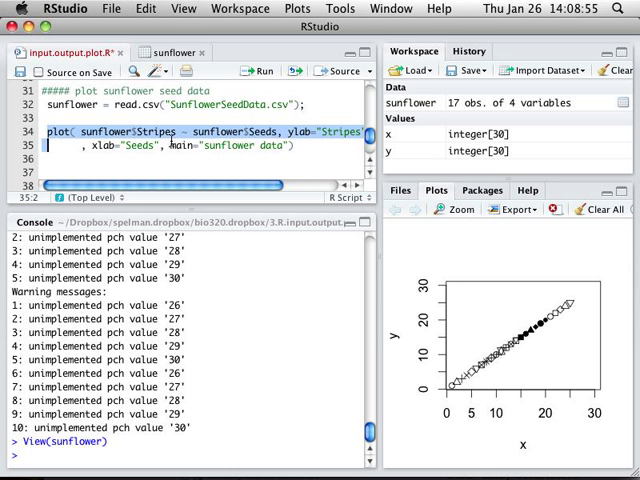
click(258, 72)
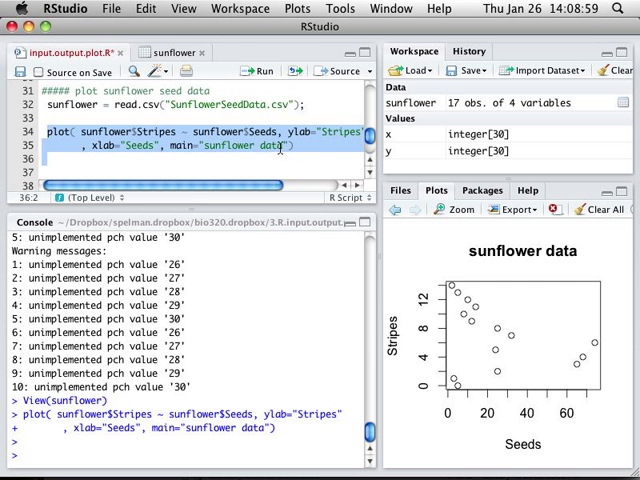
click(256, 164)
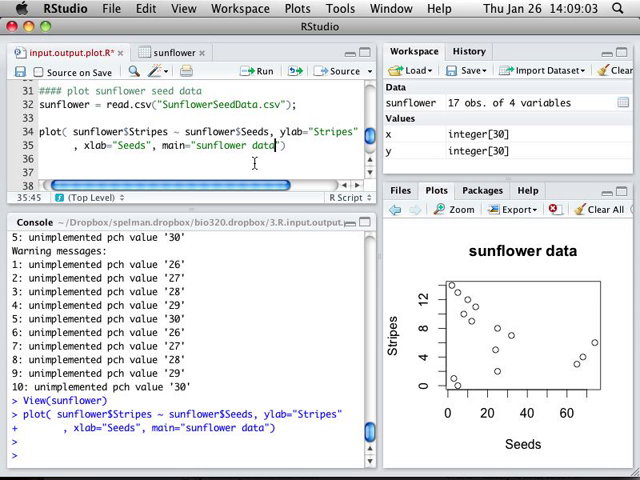
text(, t)
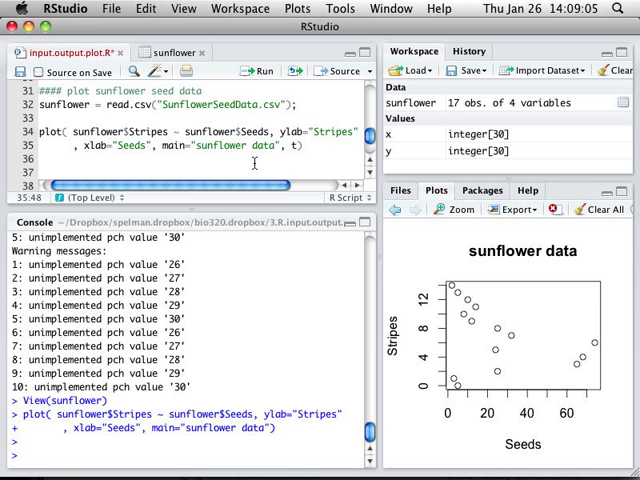
text(type="l)
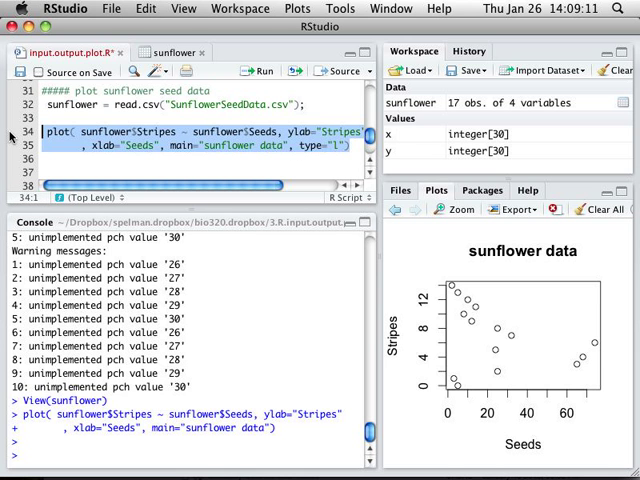
Redraw the plot as a line chart, then again with col="red"
click(260, 72)
text(, c)
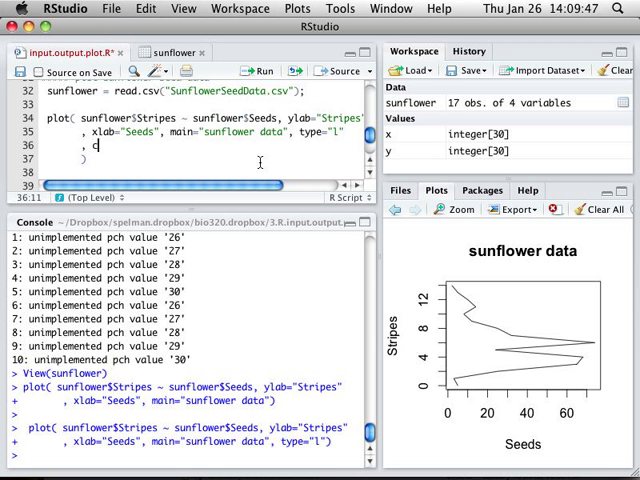
text(ol="red")
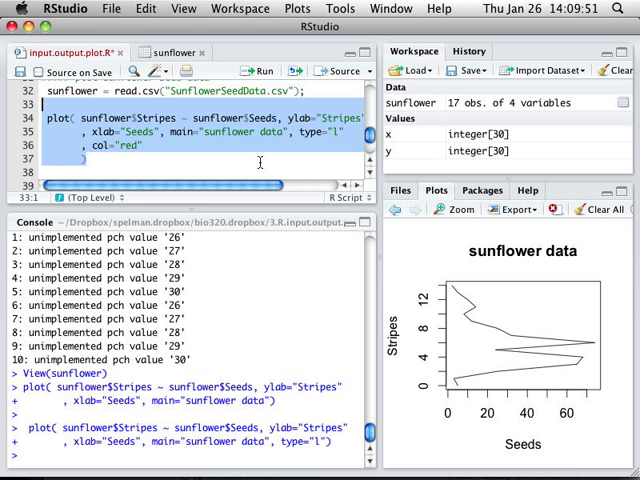
click(258, 72)
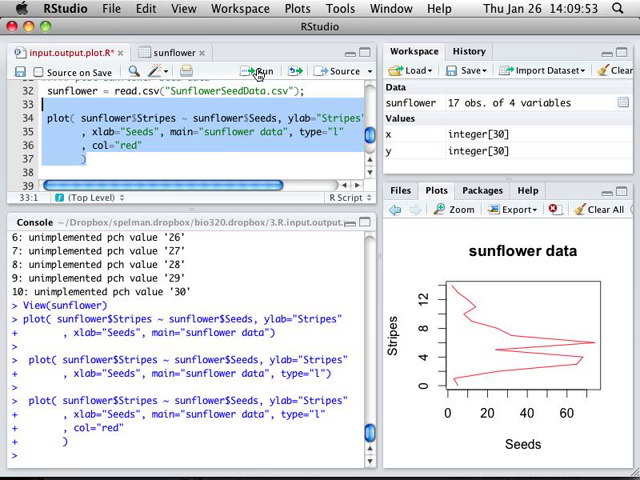